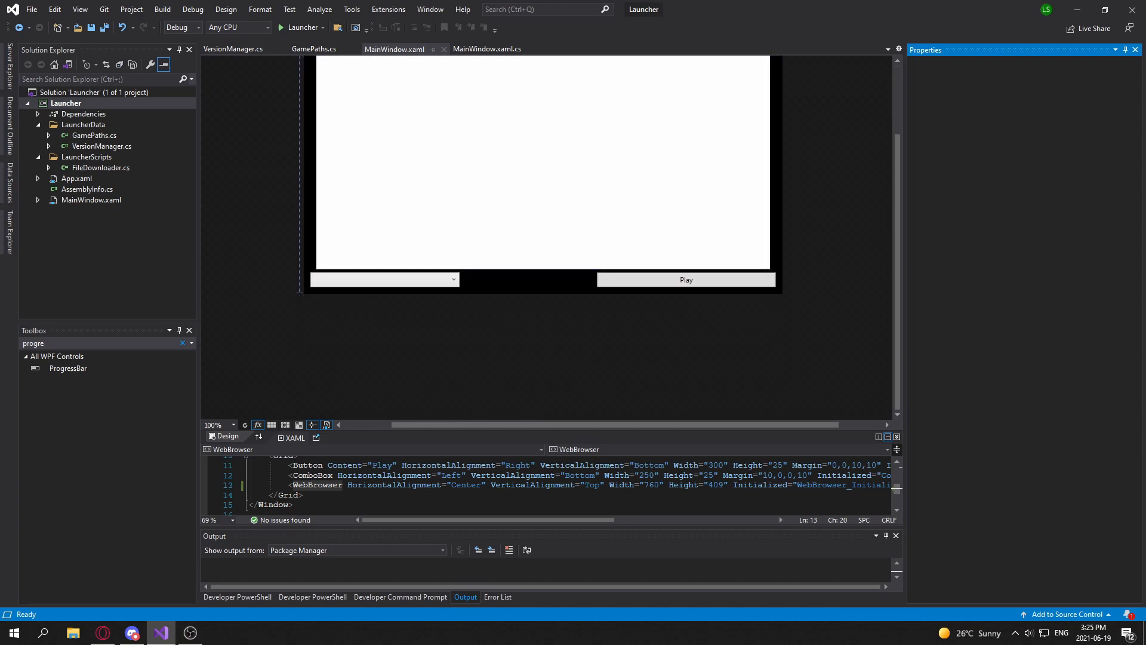
- Place a ProgressBar on MainWindow above the version ComboBox and Play button
{"action": "scroll", "scroll_direction": "down", "scroll_amount": 3}
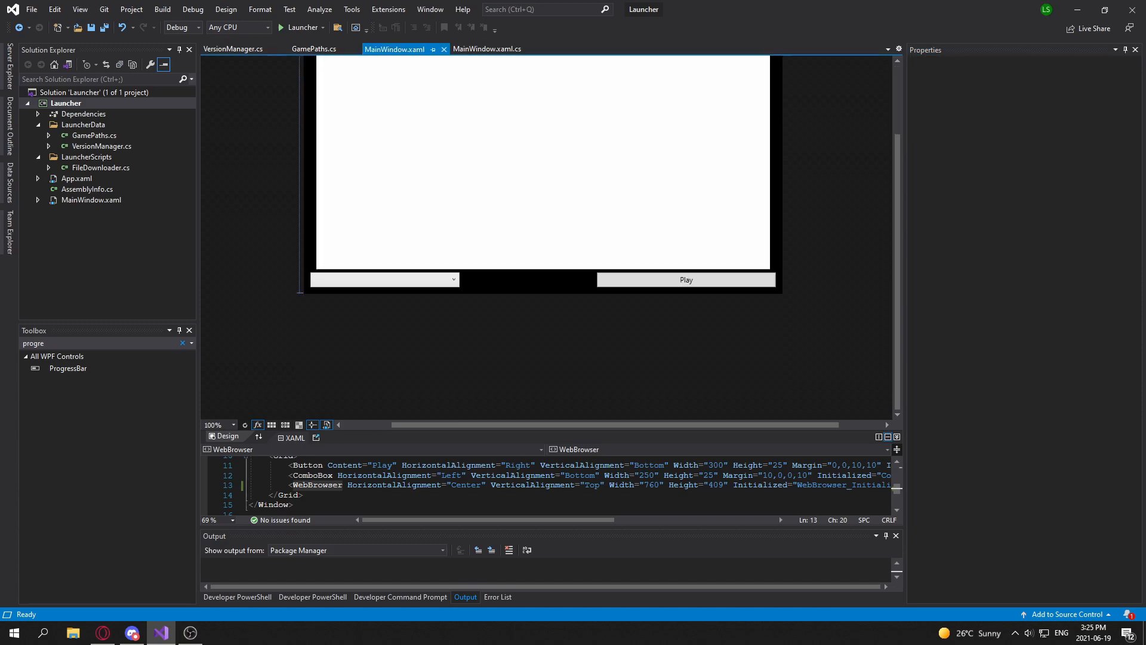
{"action": "scroll", "scroll_direction": "up", "scroll_amount": 3}
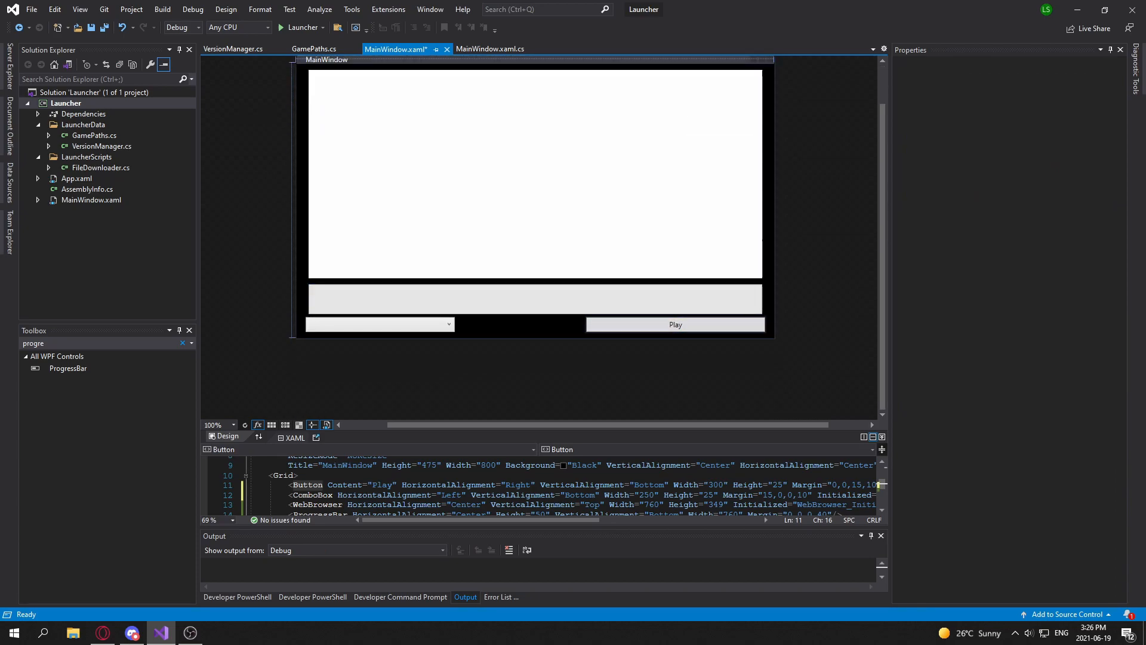
- Give the ProgressBar an Initialized="ProgressBar_Initialized" handler in the XAML via IntelliSense
{"action": "left_click", "coordinate": [379, 323]}
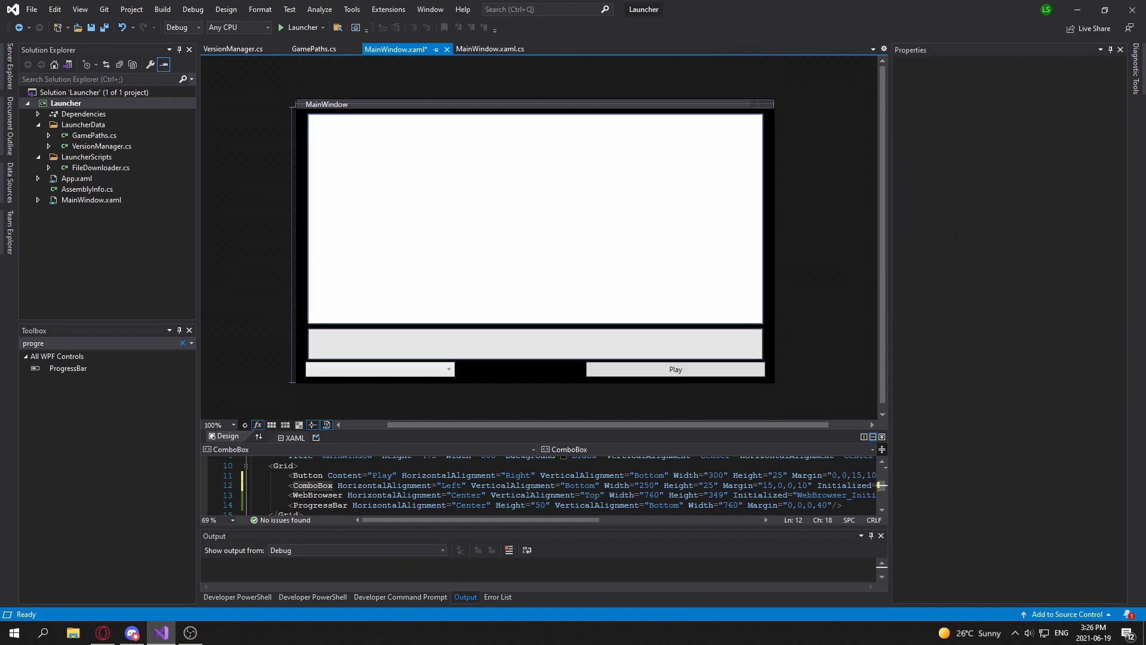
{"action": "left_click", "coordinate": [535, 343]}
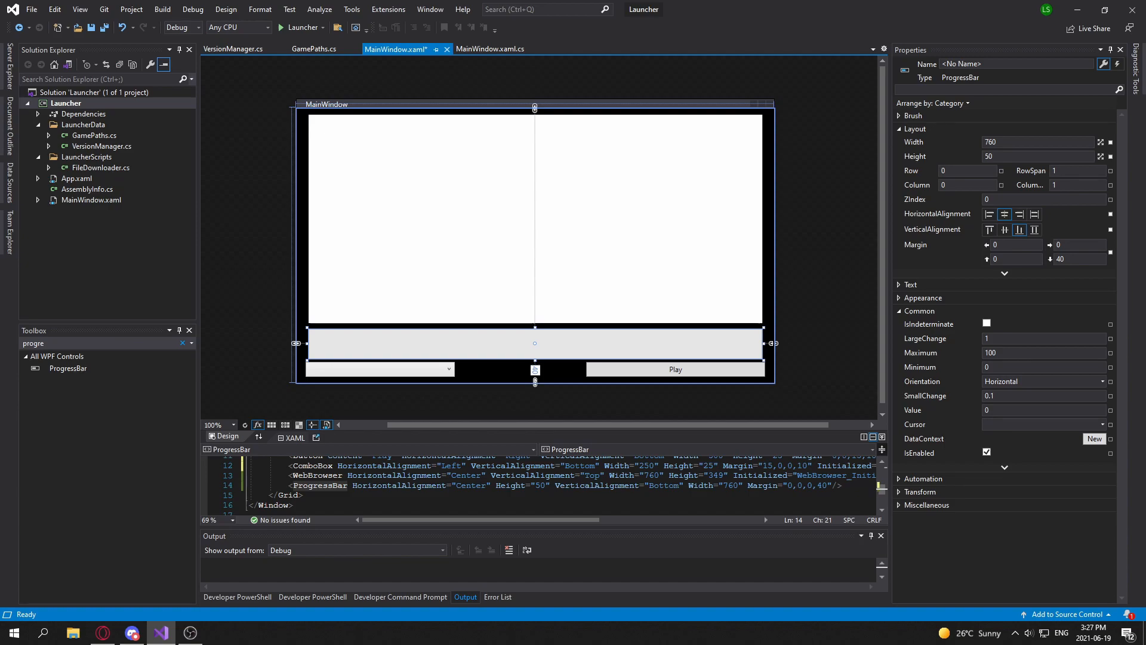
{"action": "left_click", "coordinate": [180, 343]}
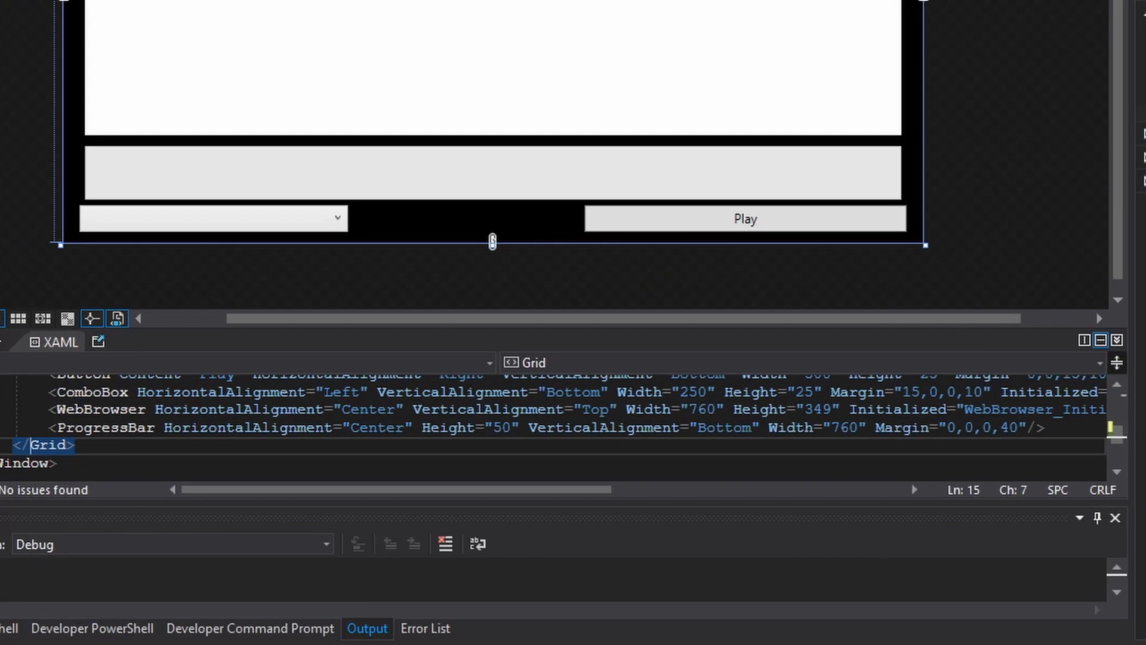
{"action": "left_click", "coordinate": [490, 172]}
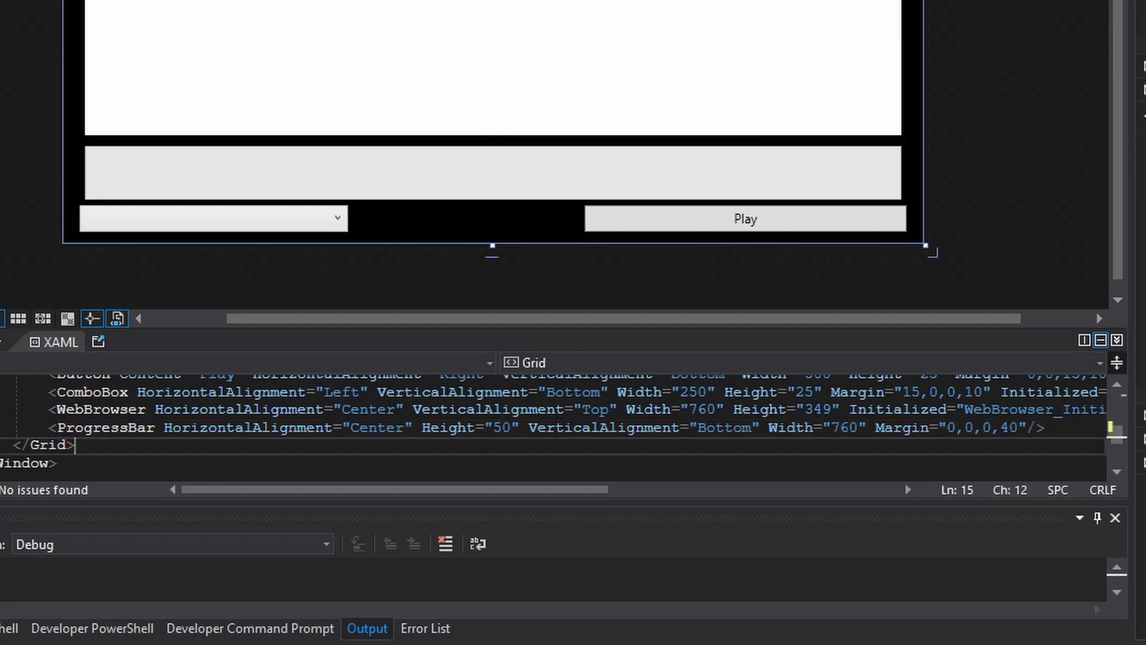
{"action": "left_click", "coordinate": [491, 173]}
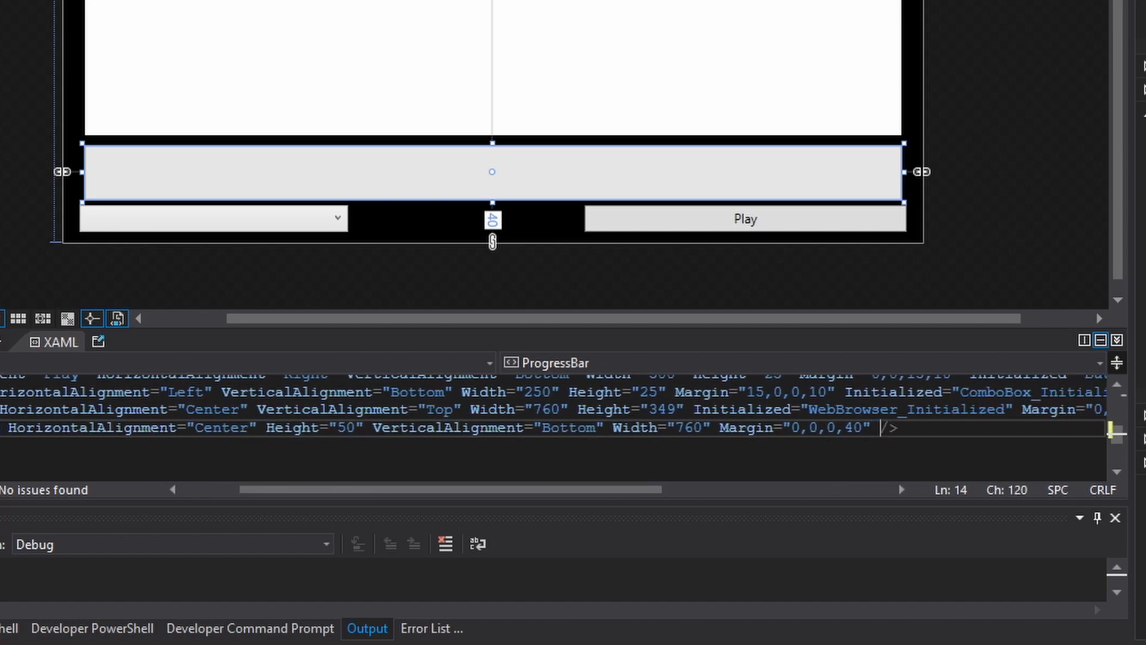
{"action": "type", "text": "Inti"}
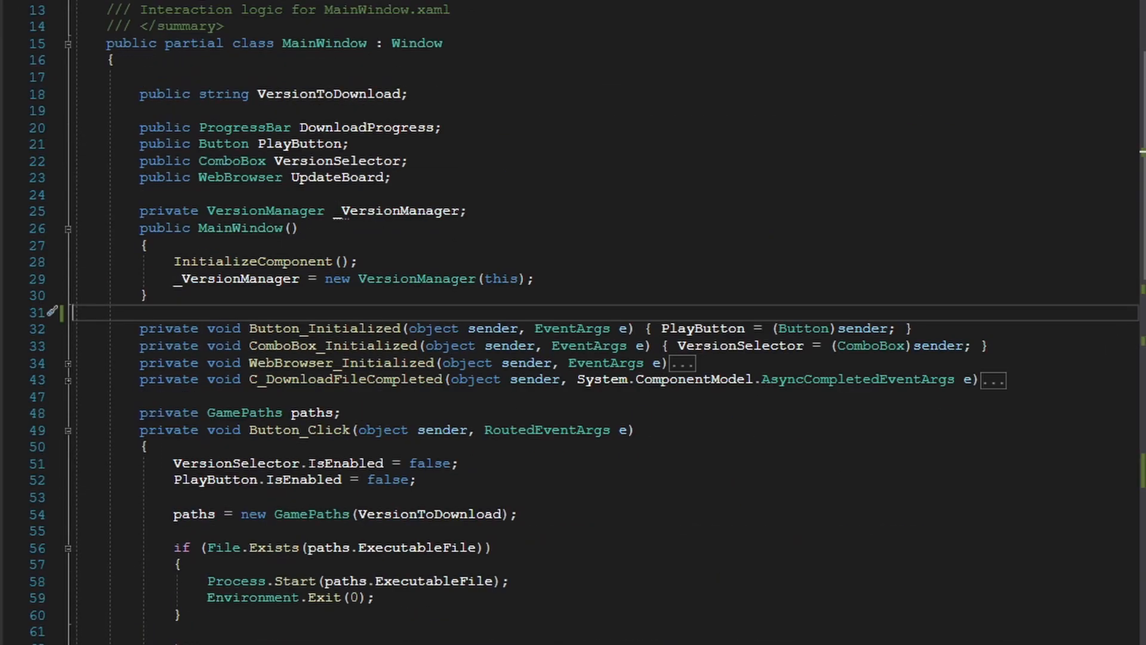
- Write DownloadProgress = (ProgressBar)sender; as the body of ProgressBar_Initialized
{"action": "scroll", "scroll_direction": "down", "scroll_amount": 3}
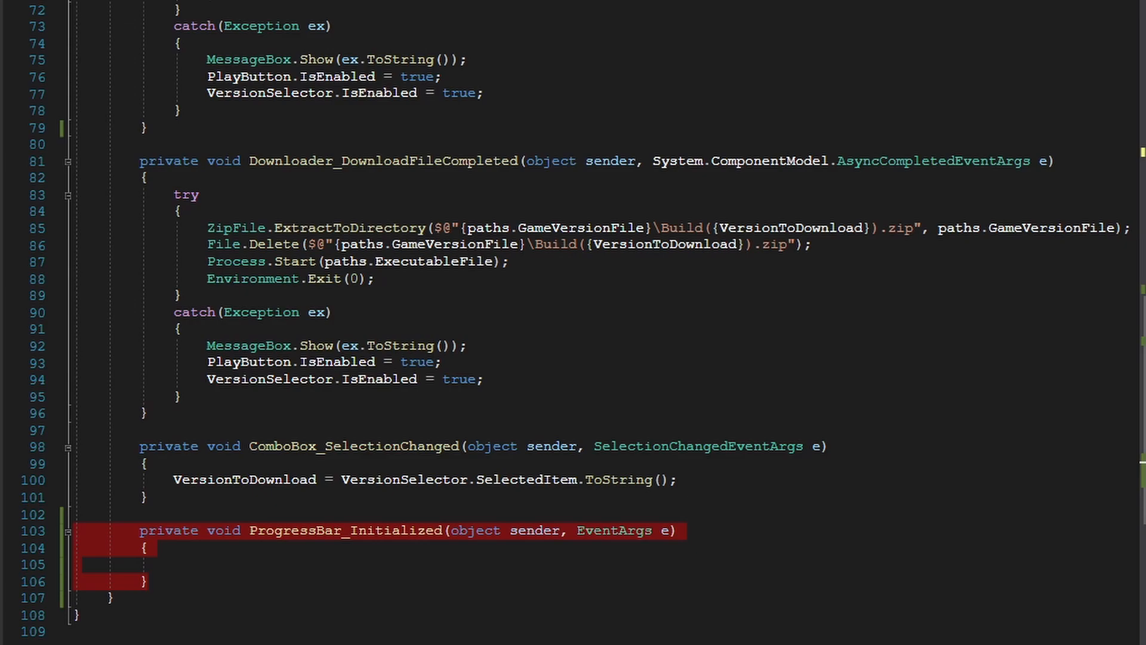
{"action": "scroll", "scroll_direction": "up", "scroll_amount": 3}
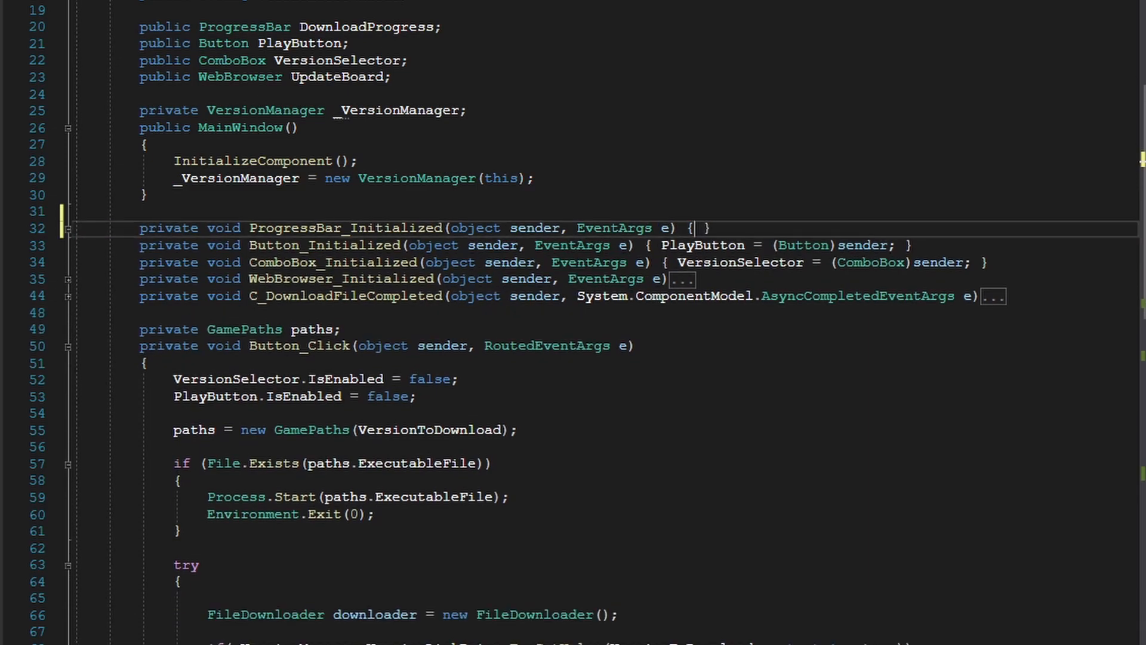
{"action": "scroll", "scroll_direction": "up", "scroll_amount": 3}
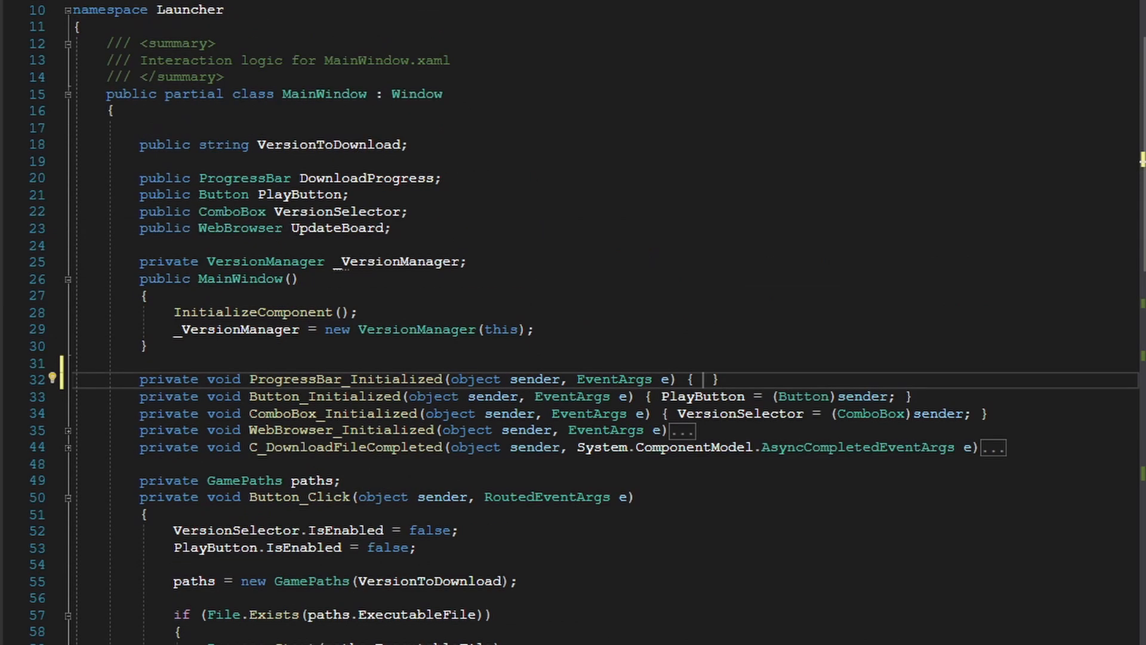
{"action": "double_click", "coordinate": [358, 178]}
{"action": "type", "text": "DownloadProgress = "}
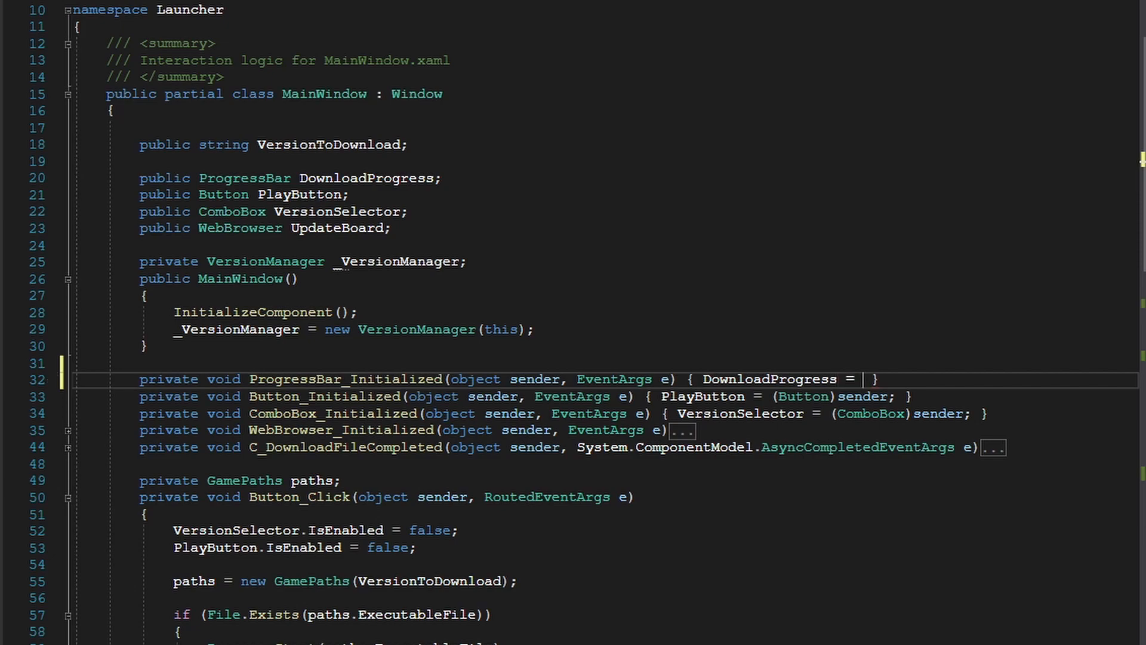
{"action": "type", "text": "("}
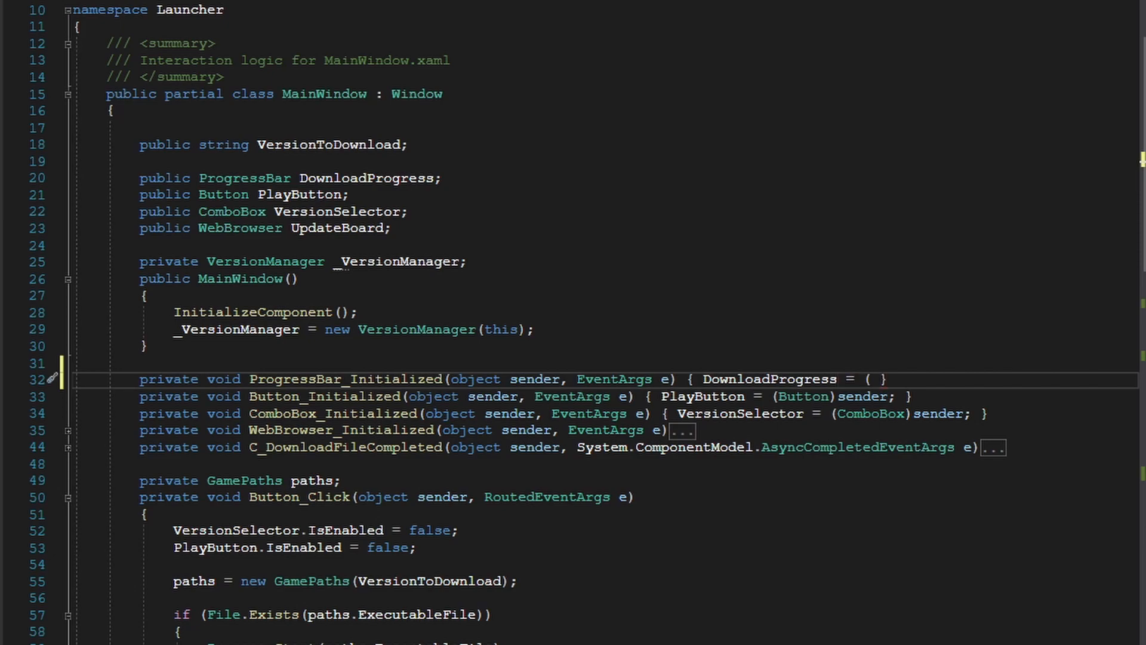
{"action": "type", "text": "ProgressBV"}
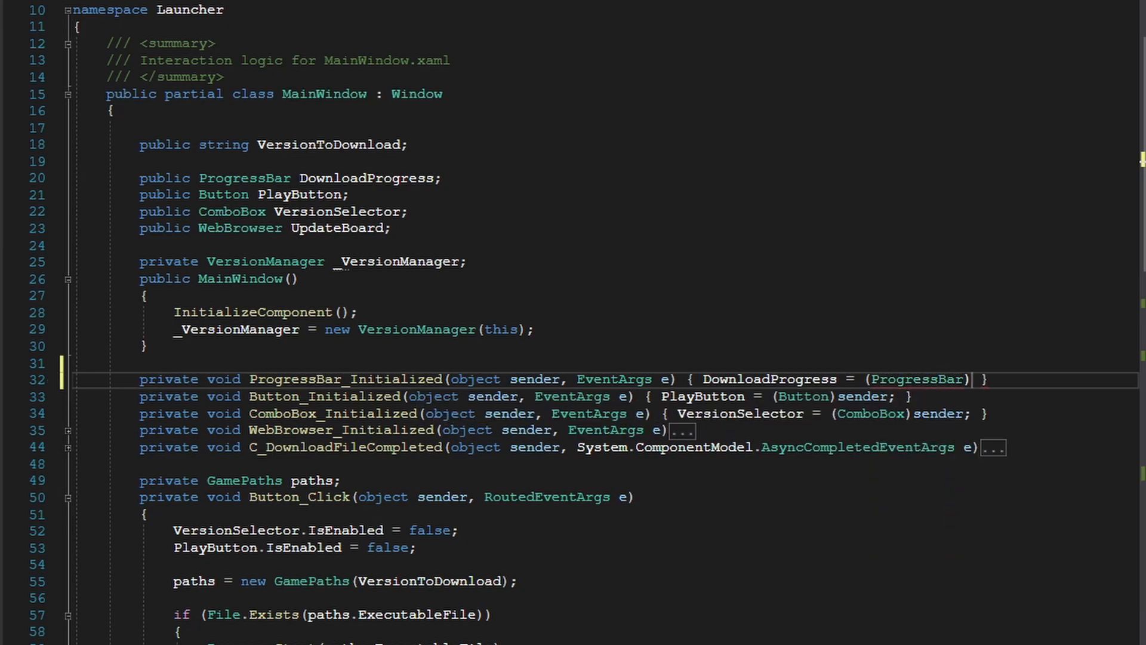
{"action": "type", "text": "sender;"}
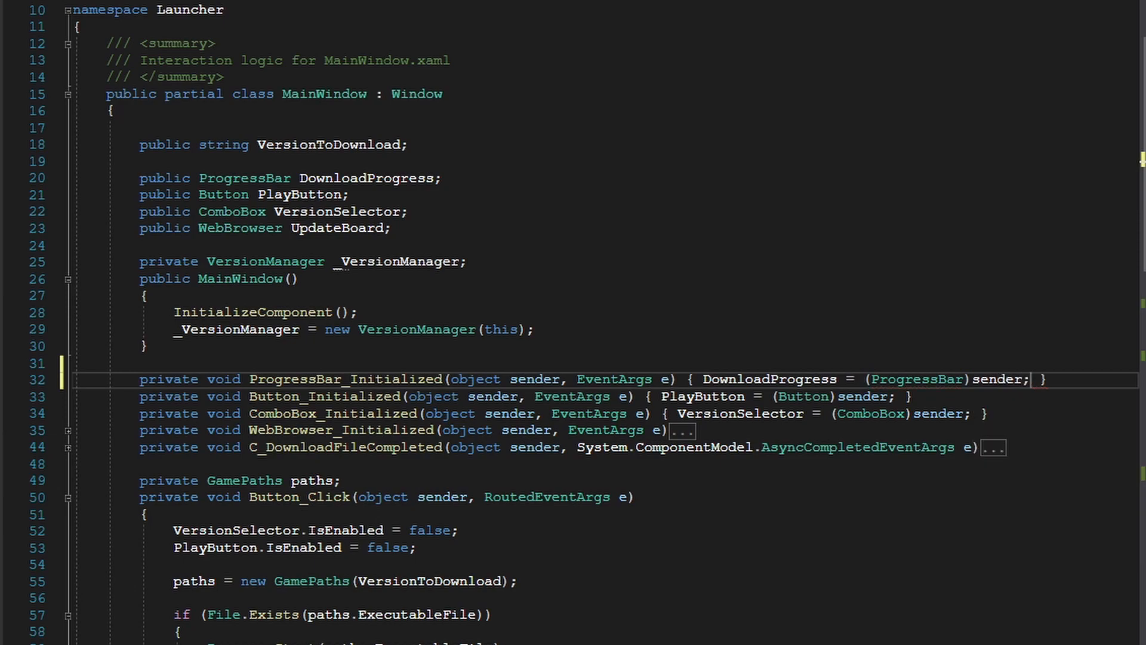
{"action": "scroll", "scroll_direction": "down", "scroll_amount": 3}
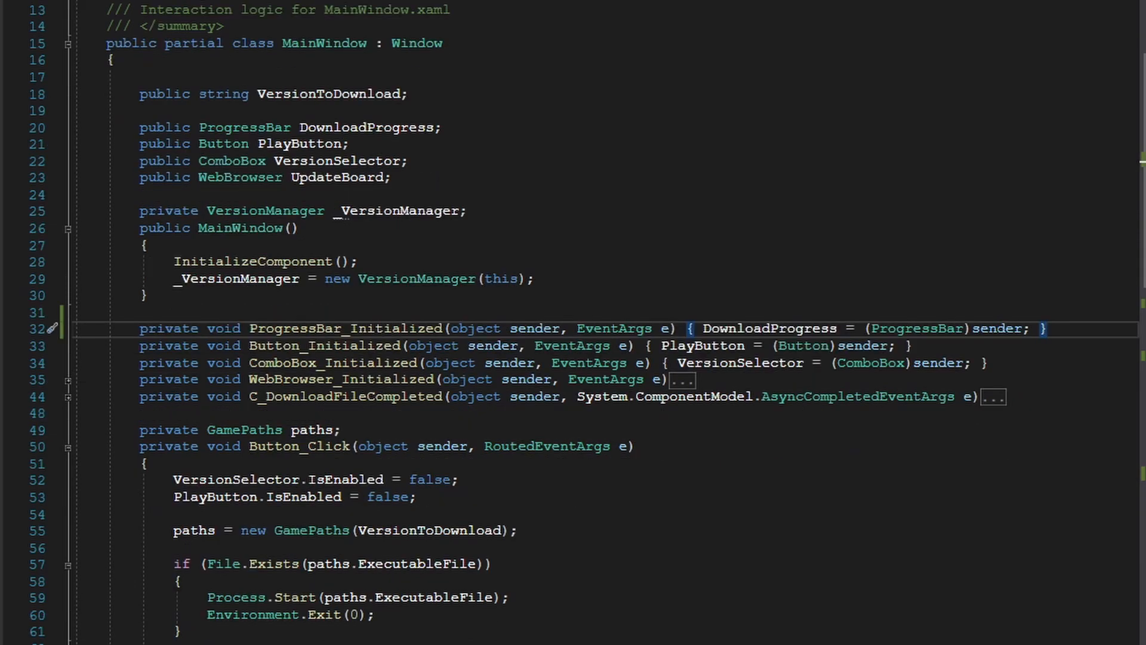
{"action": "double_click", "coordinate": [366, 128]}
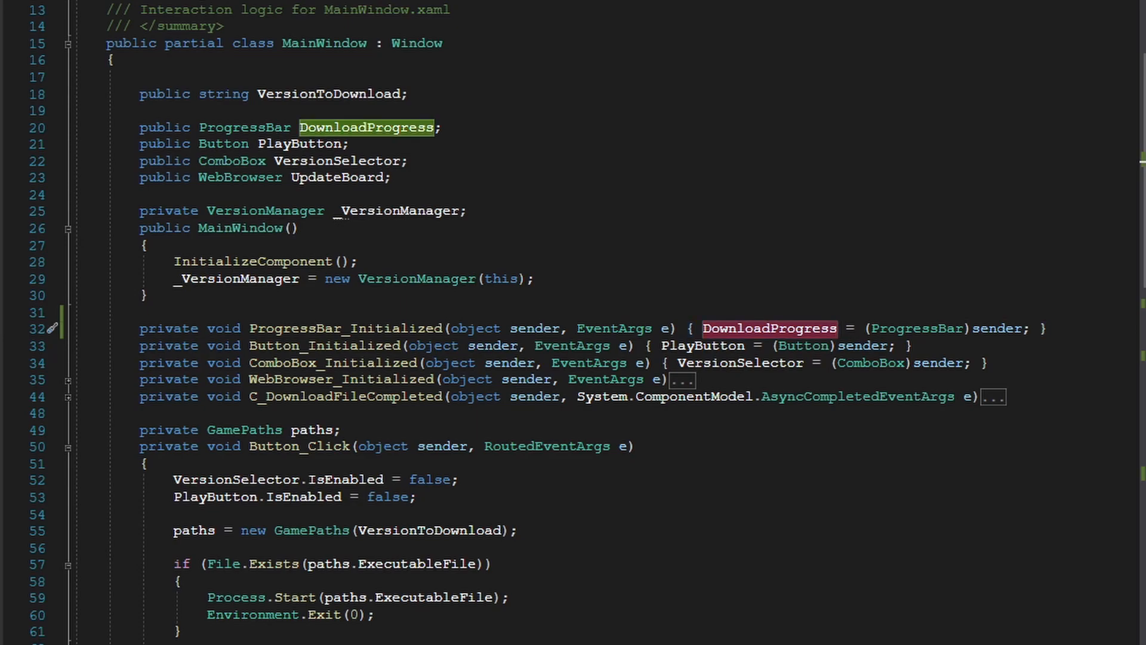
- Subscribe a generated handler to downloader.DownloadProgressChanged
{"action": "scroll", "scroll_direction": "down", "scroll_amount": 3}
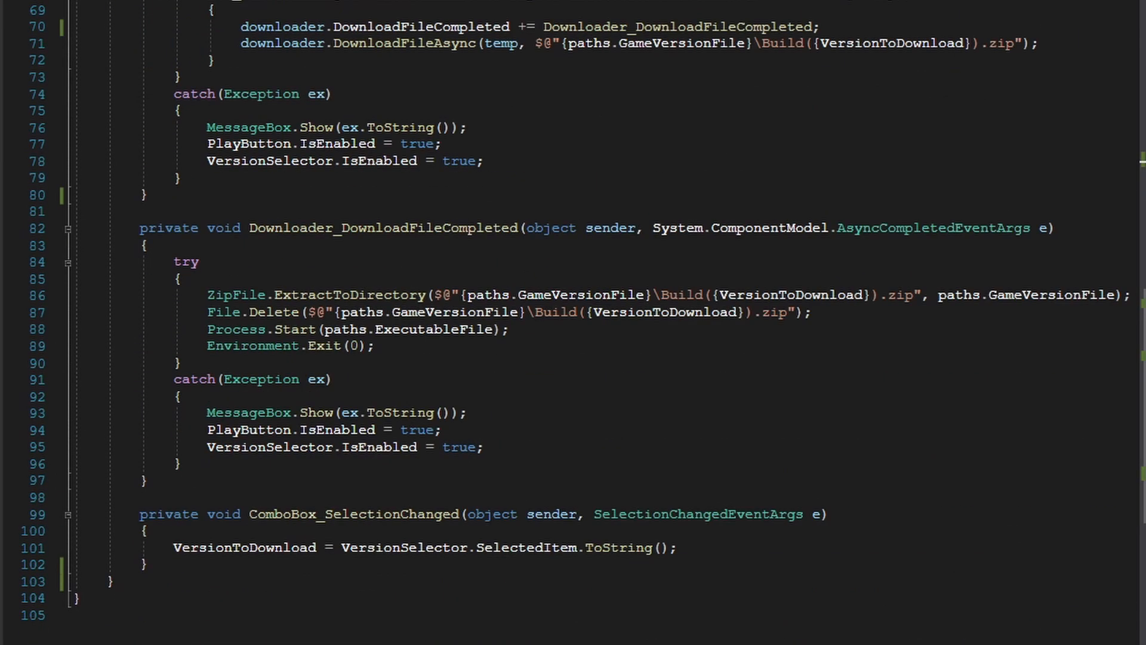
{"action": "scroll", "scroll_direction": "up", "scroll_amount": 3}
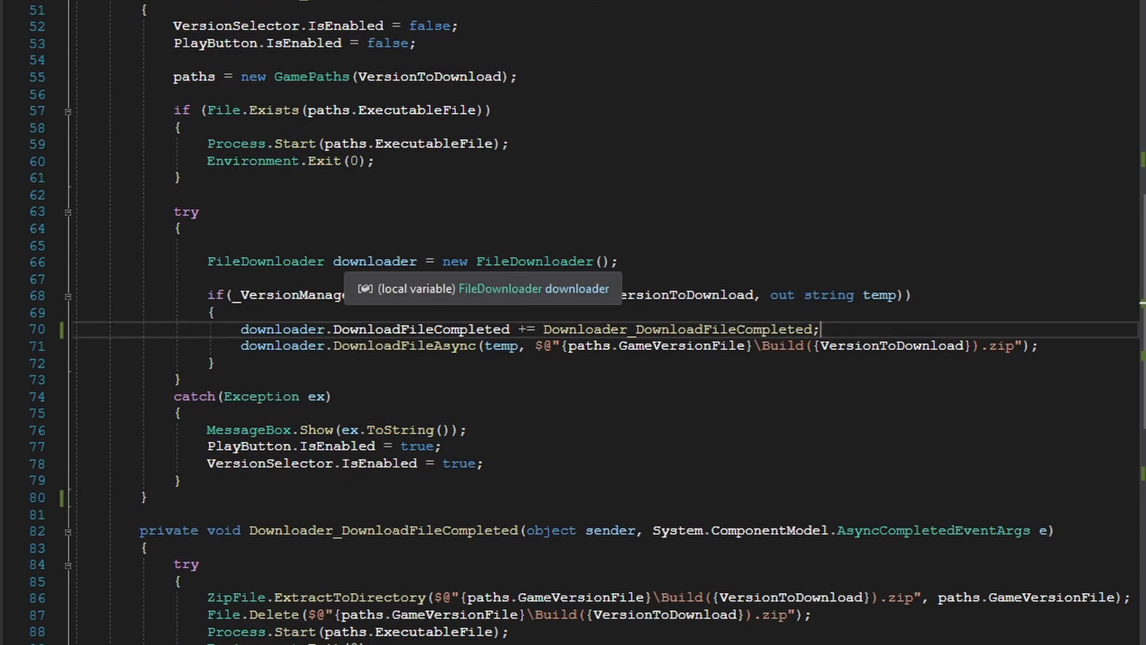
{"action": "scroll", "scroll_direction": "up", "scroll_amount": 3}
{"action": "type", "text": "downloader.DownloadProgressChanged += Downloader_DownloadProgressChanged;"}
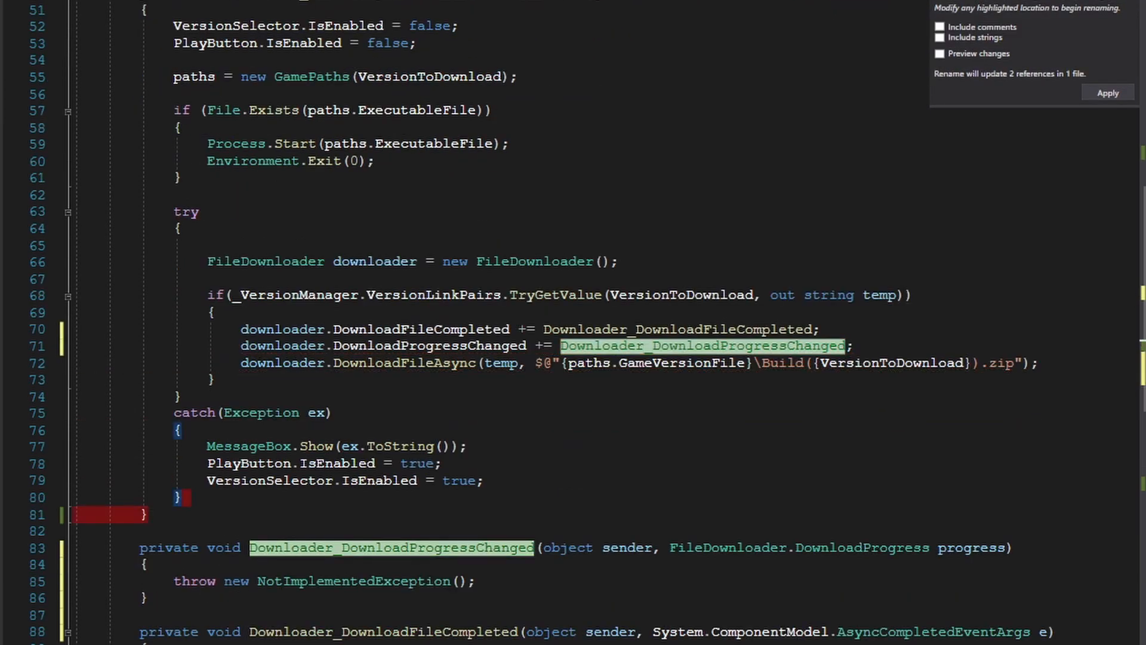
{"action": "left_click", "coordinate": [307, 580]}
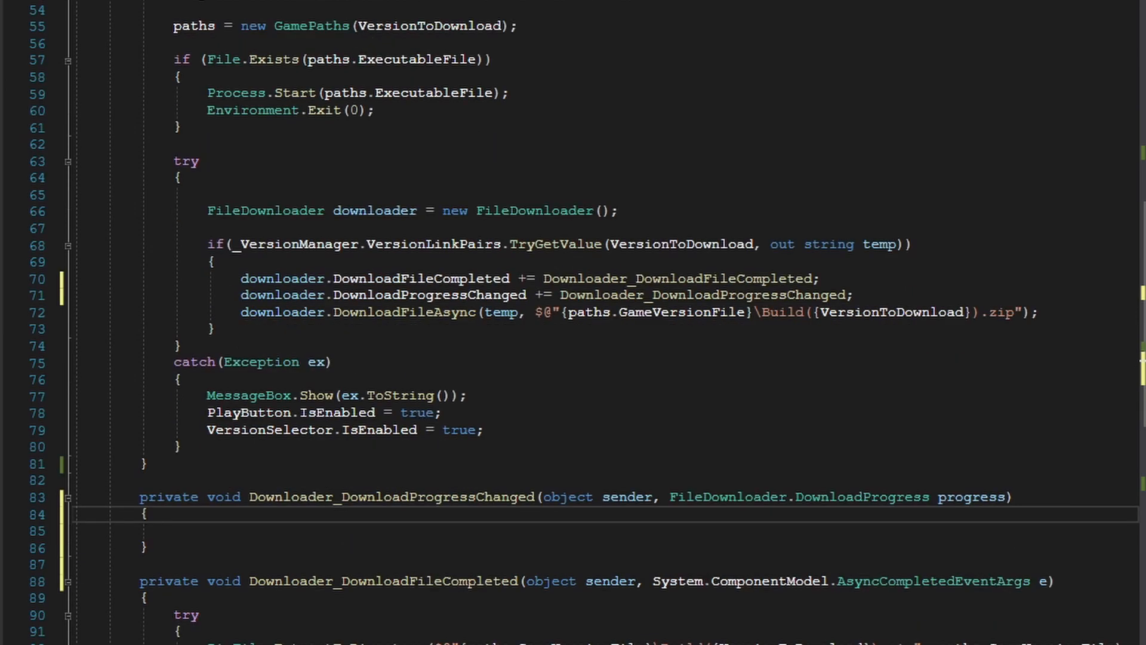
{"action": "left_click", "coordinate": [940, 496]}
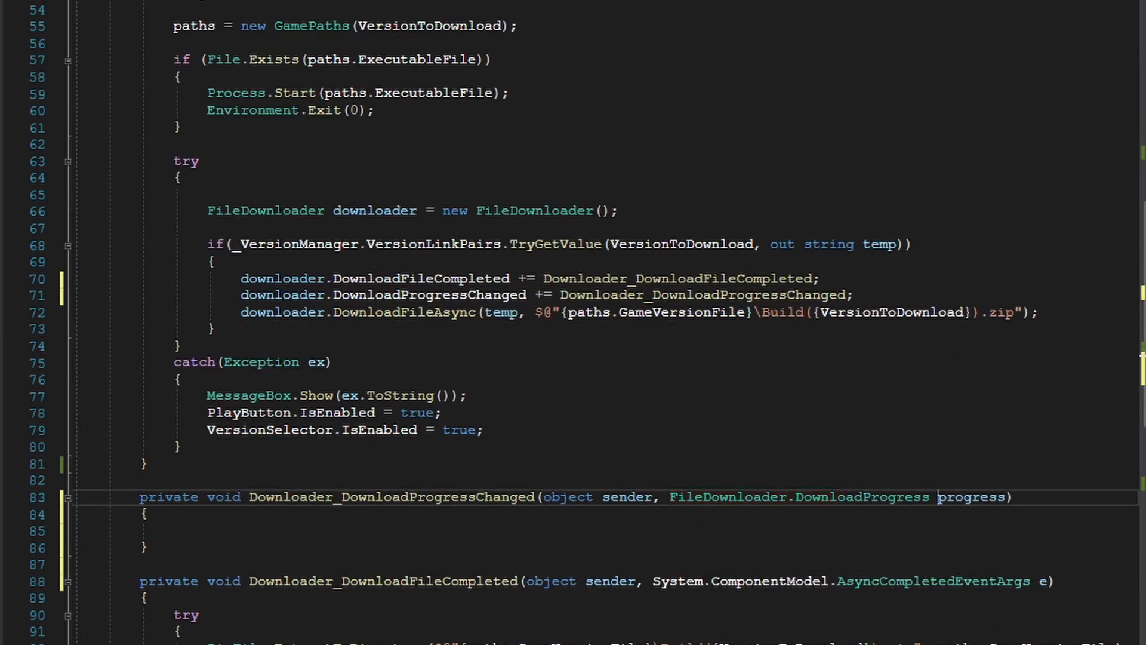
- Make the handler set DownloadProgress.Value = progress.ProgressPercentage;
{"action": "type", "text": "progress"}
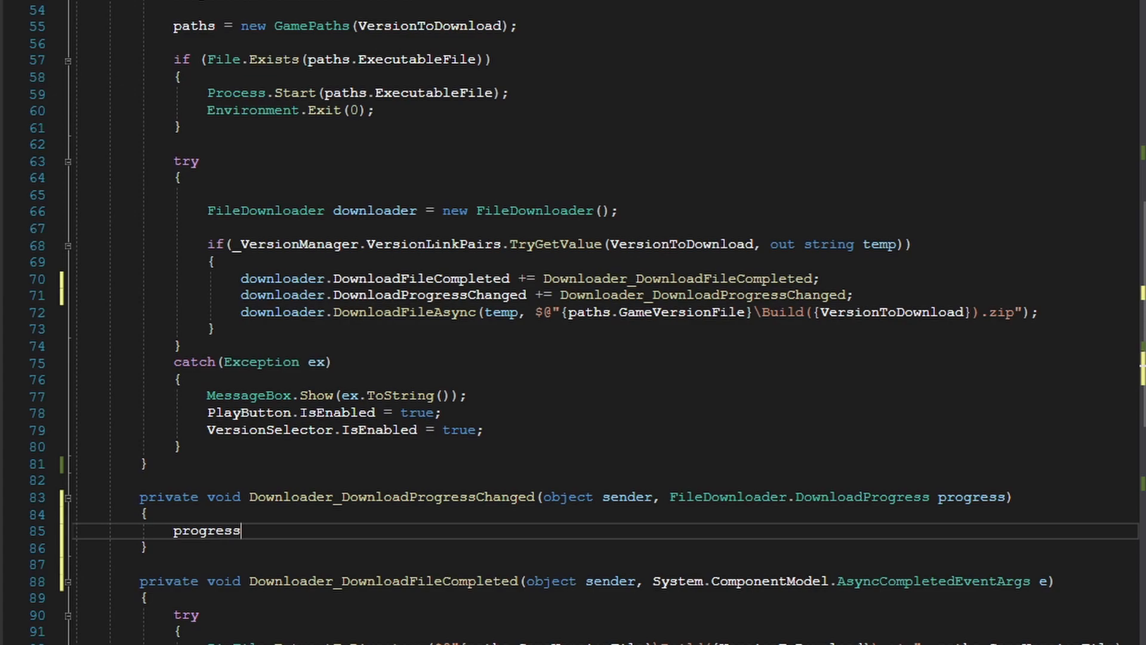
{"action": "type", "text": ".ProgressPercentage"}
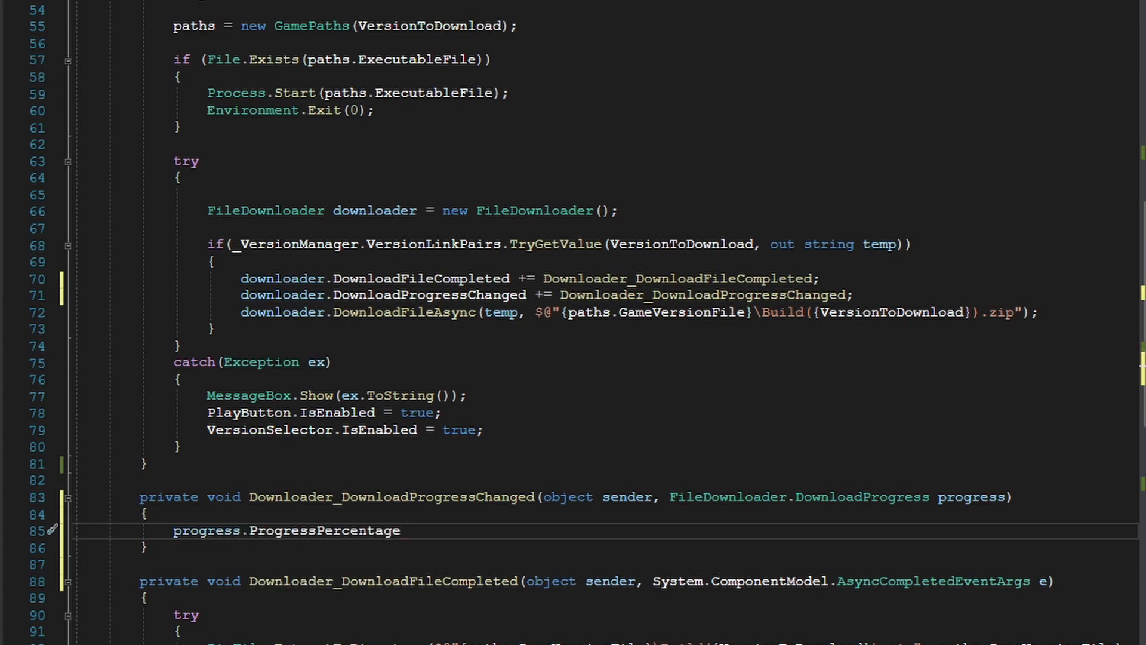
{"action": "scroll", "scroll_direction": "up", "scroll_amount": 3}
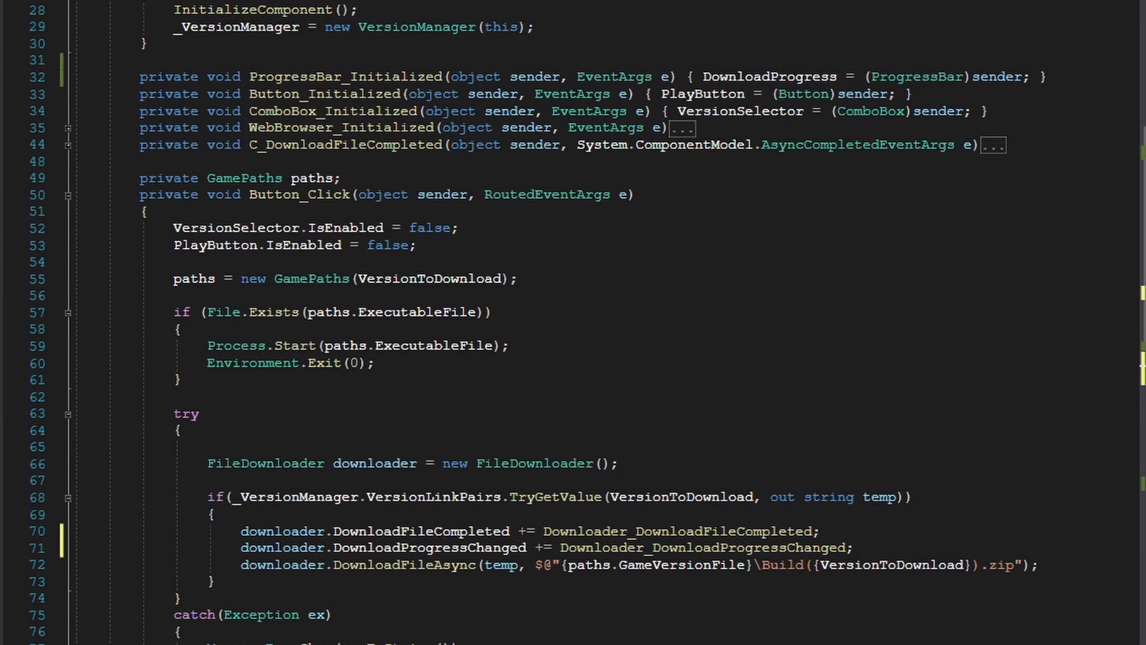
{"action": "scroll", "scroll_direction": "up", "scroll_amount": 3}
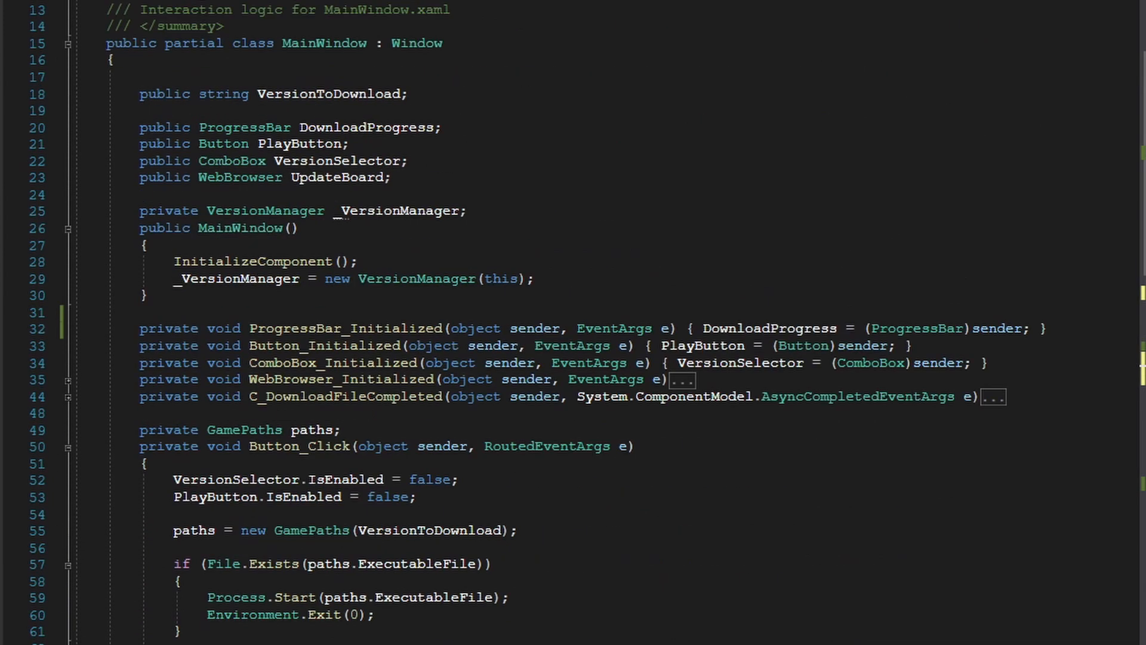
{"action": "scroll", "scroll_direction": "down", "scroll_amount": 3}
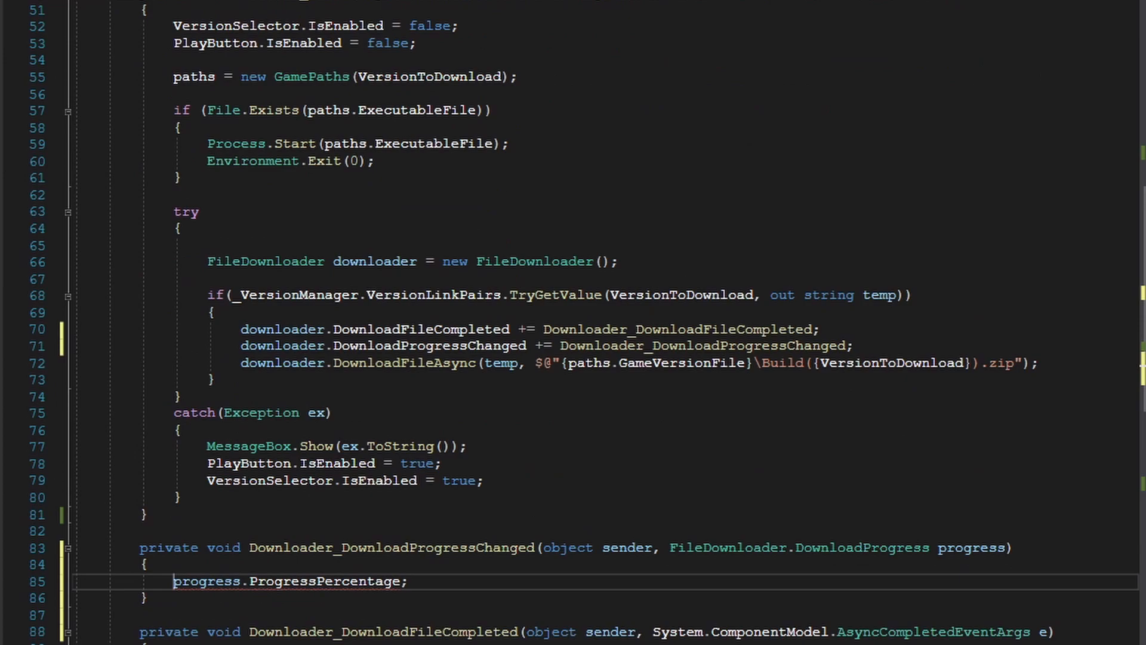
{"action": "type", "text": "DownloadProgress.Value"}
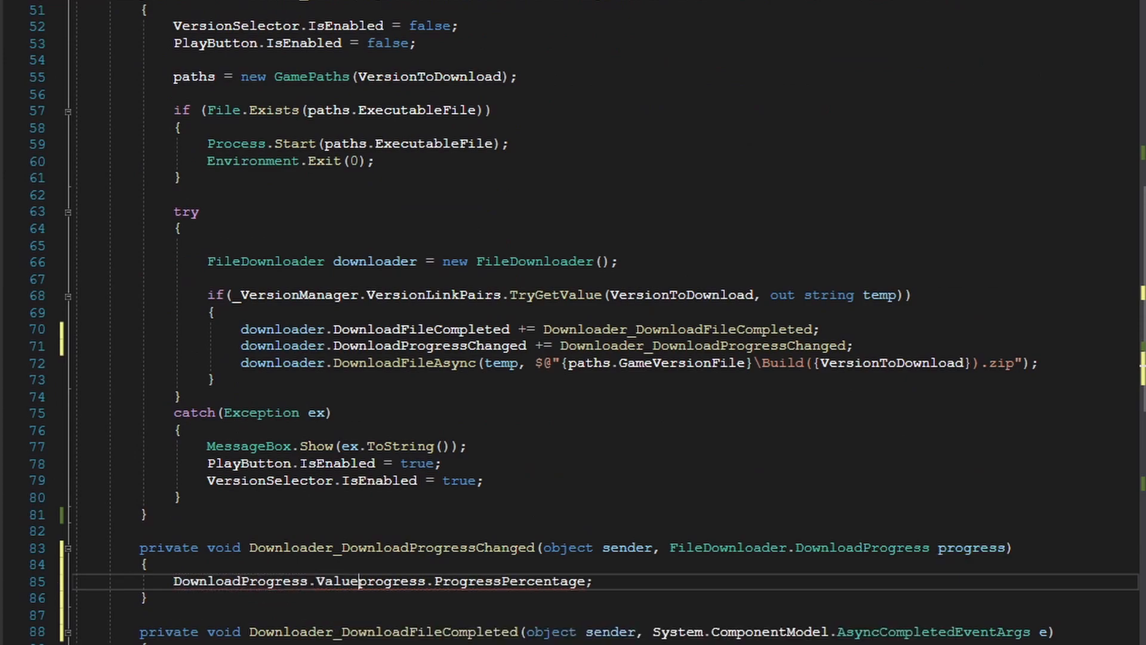
{"action": "type", "text": "="}
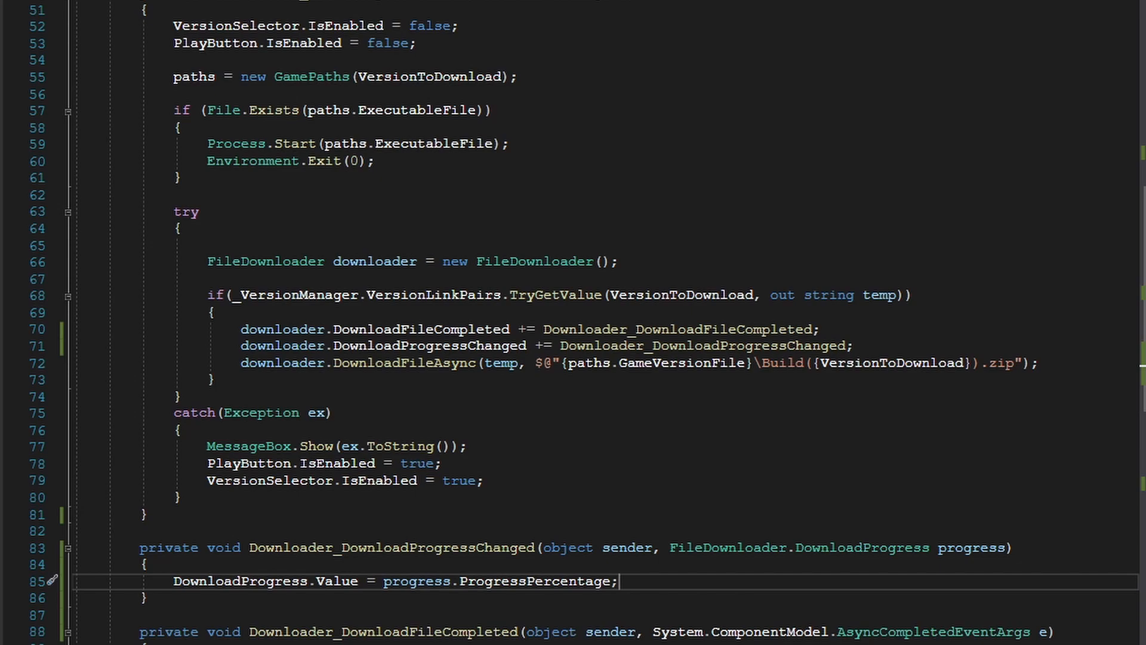
{"action": "scroll", "scroll_direction": "up", "scroll_amount": 3}
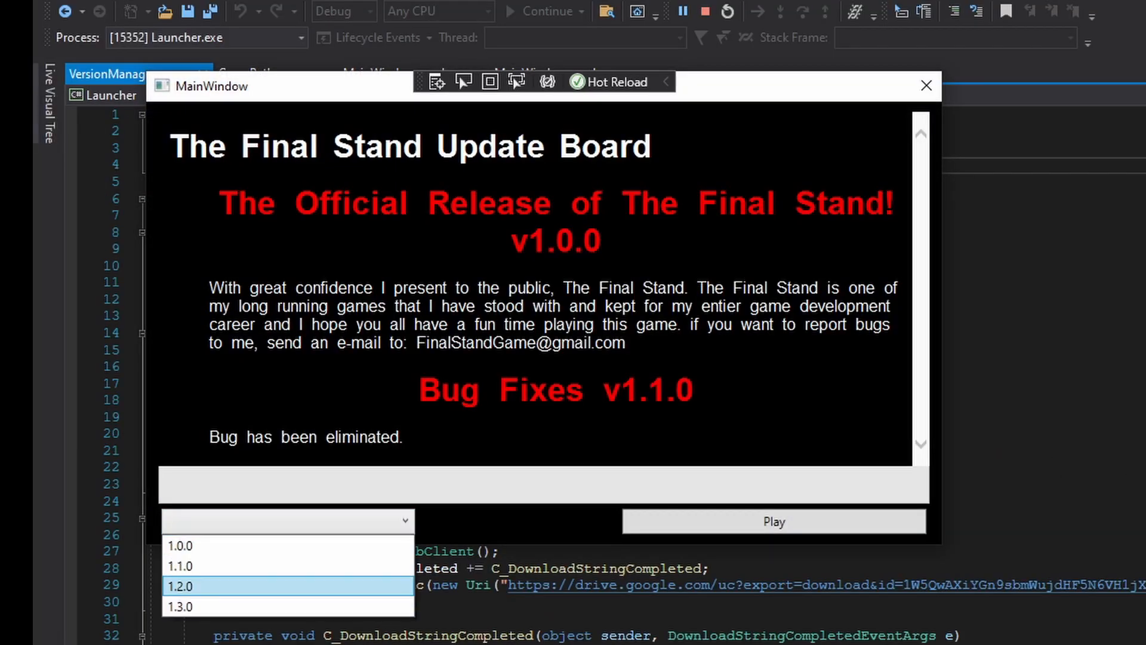
- Run the launcher, download version 1.3.0 to watch the progress bar fill, then close it
{"action": "left_click", "coordinate": [179, 607]}
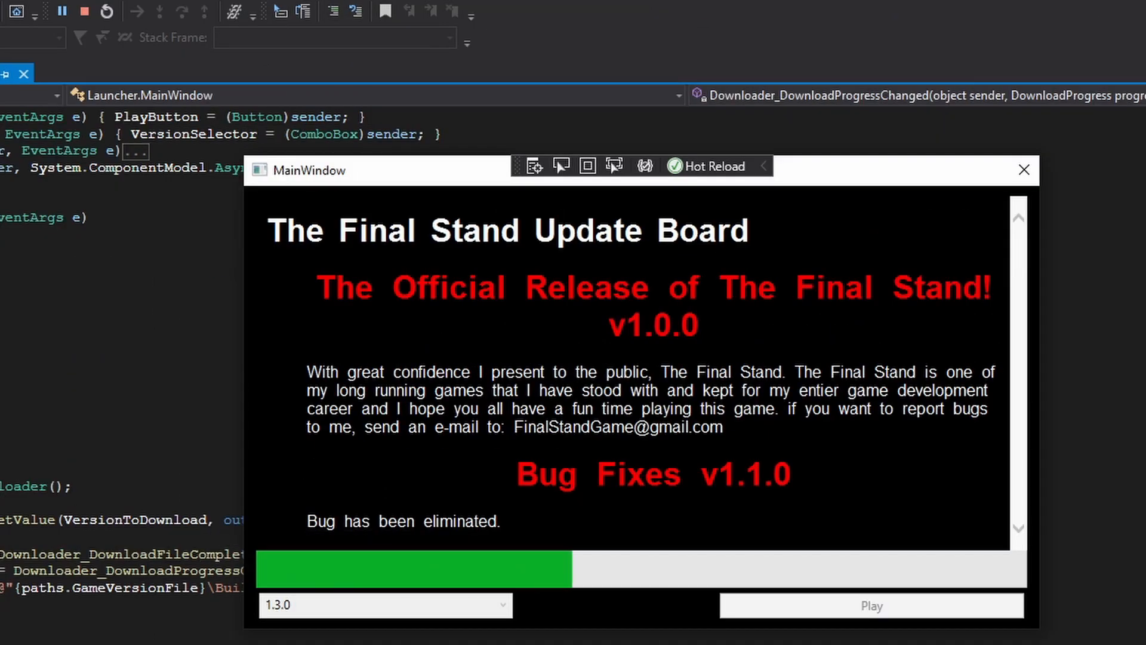
{"action": "left_click", "coordinate": [869, 606]}
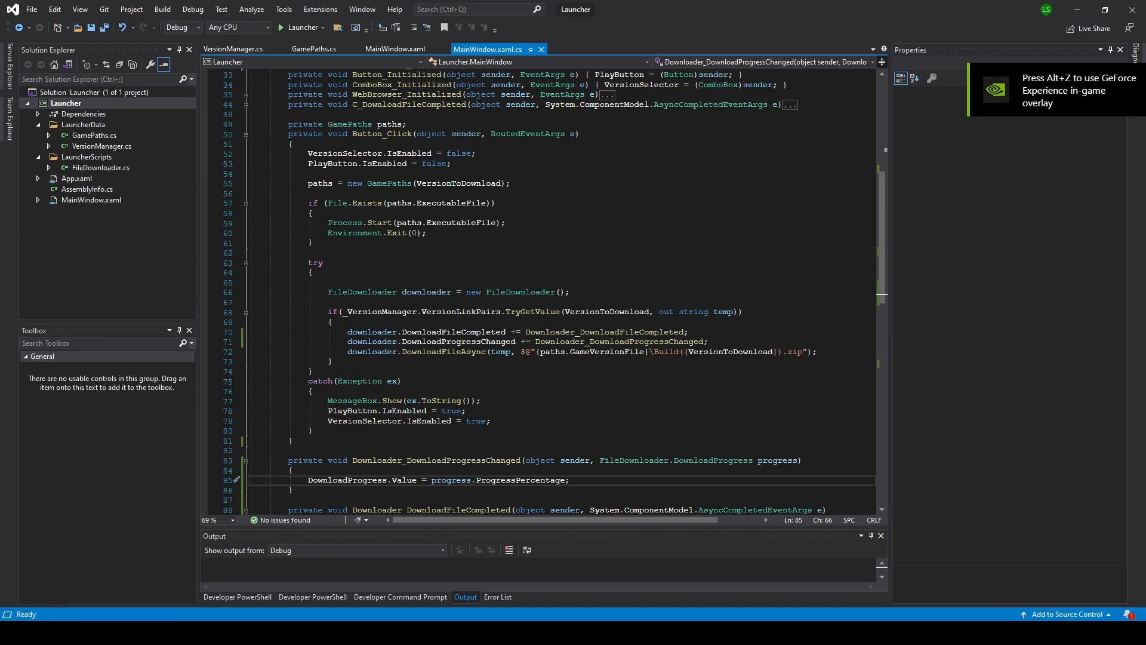
{"action": "key", "text": "Win+Tab"}
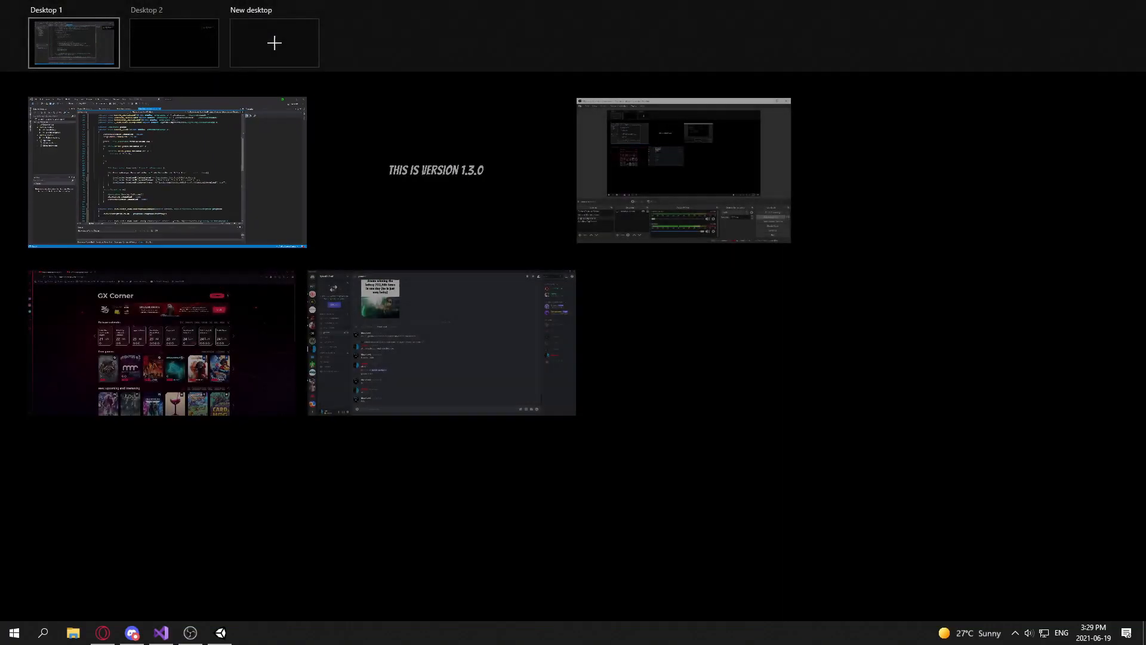
{"action": "left_click", "coordinate": [166, 171]}
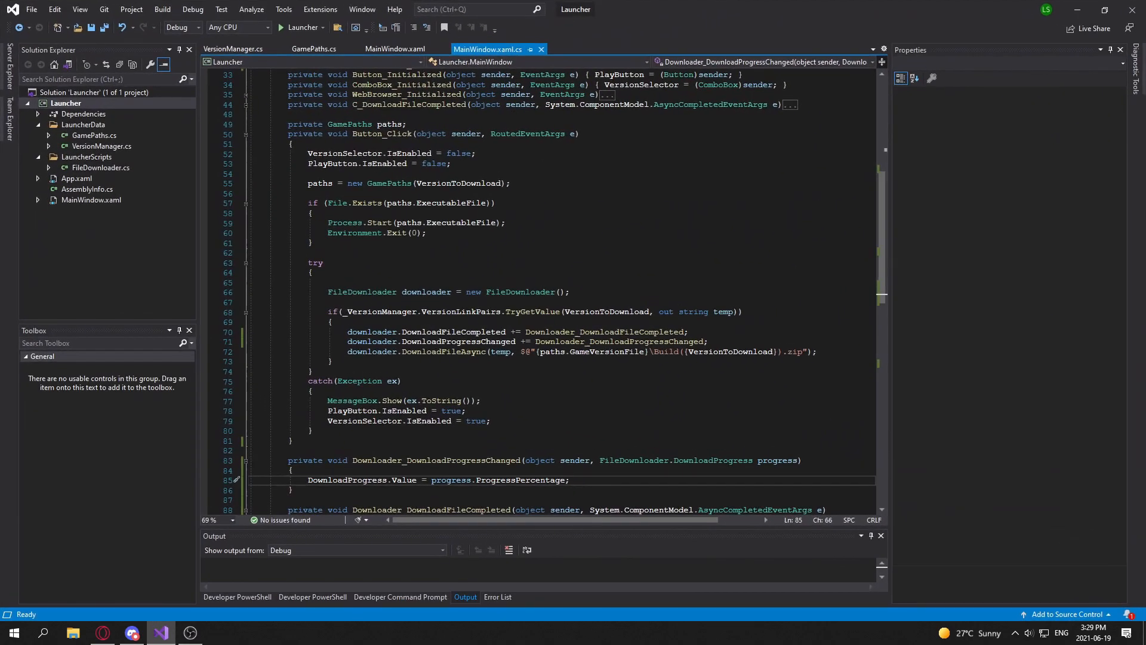